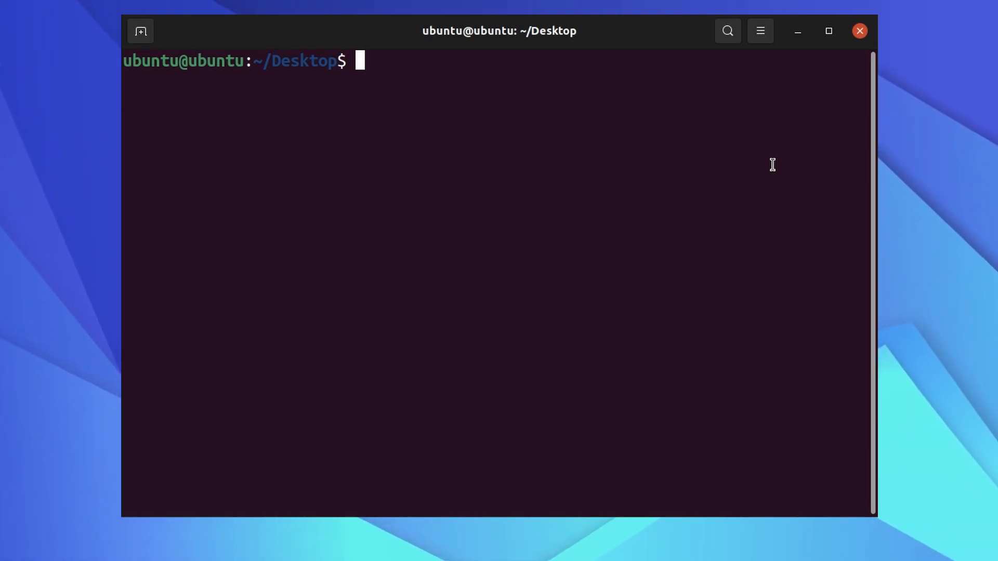
Cancel a bare cowsay, then make the cow say 'Hello'
text(cowsay)
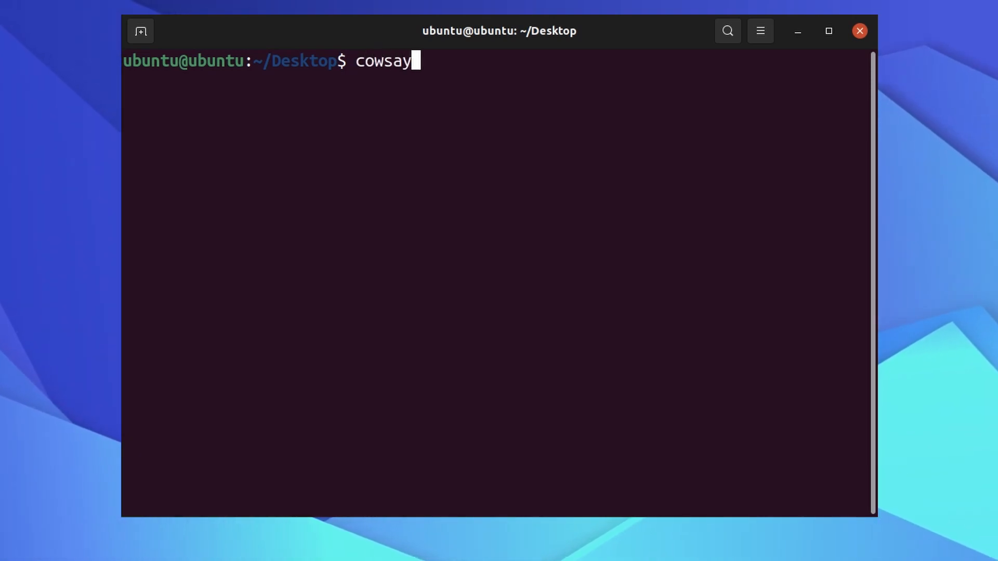
mouse_move(414, 61)
text(Hello)
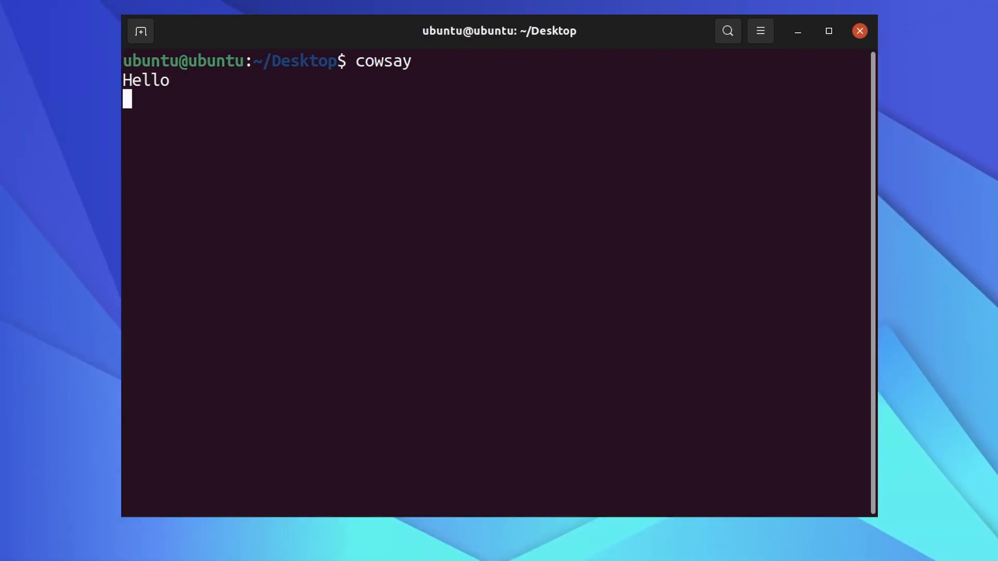
key(ctrl+c)
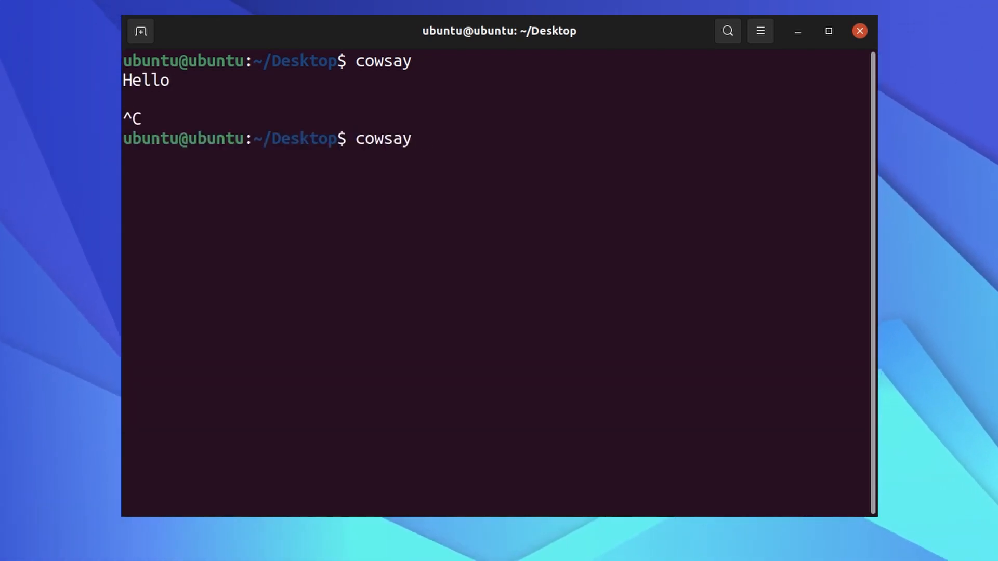
text(Hello)
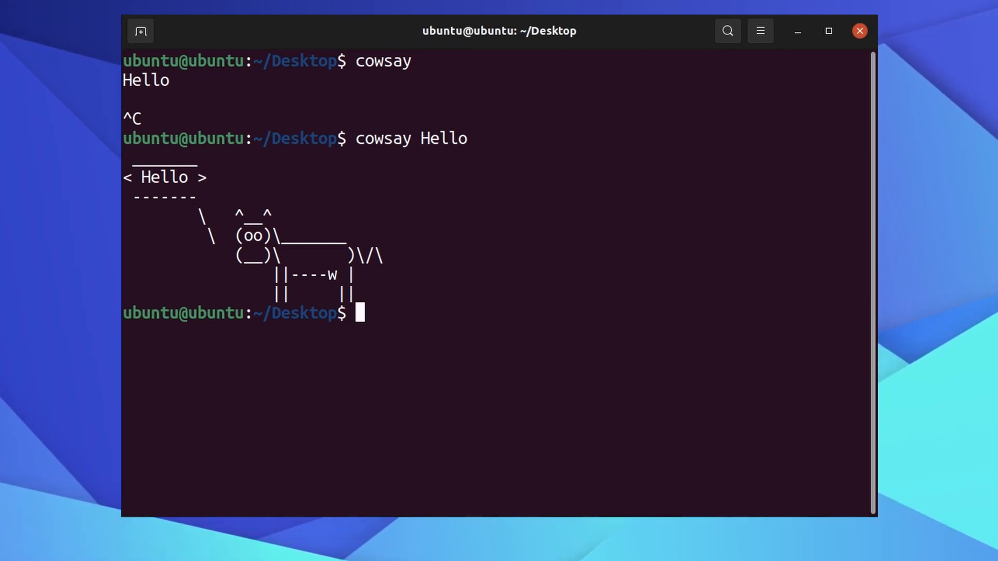
Make the cow say 'techstricks is amazing', then start and cancel a bare cowthink
text(cowsay t)
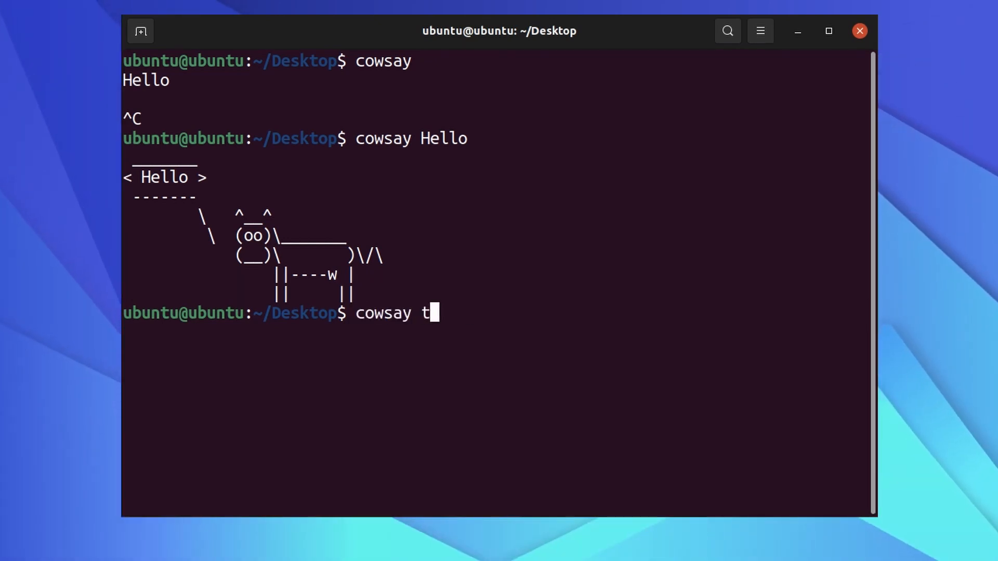
text(echstricks is amazing)
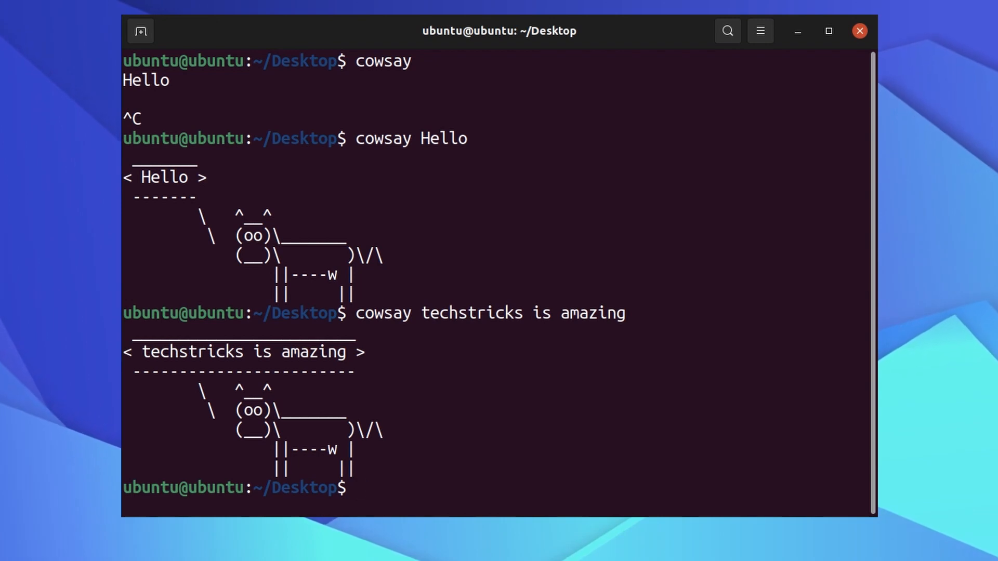
text(cowthink)
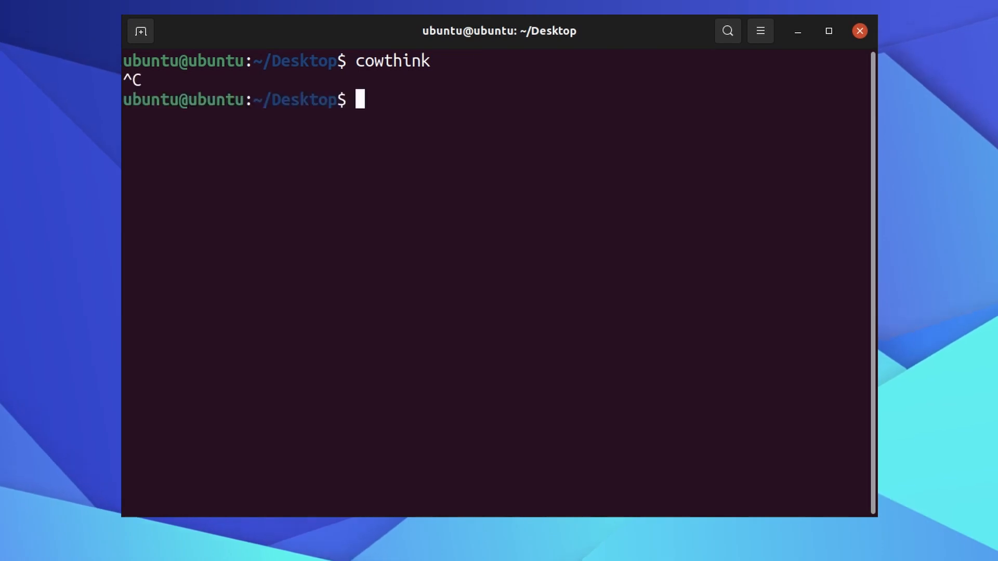
Run cowthink "Techstricks is amazing", then fortune for a Mark Twain quote
text(cowthink "T)
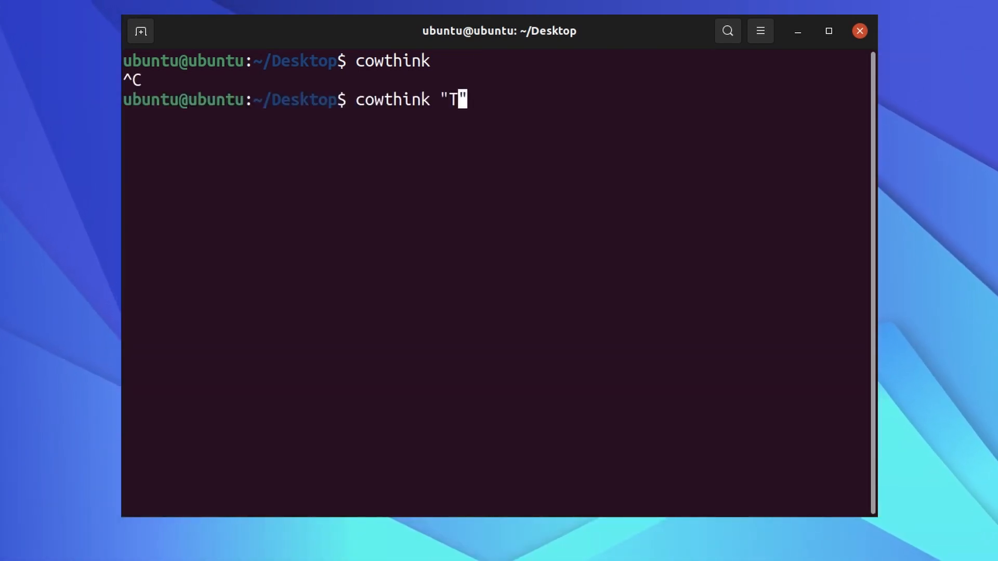
text(echstrickj)
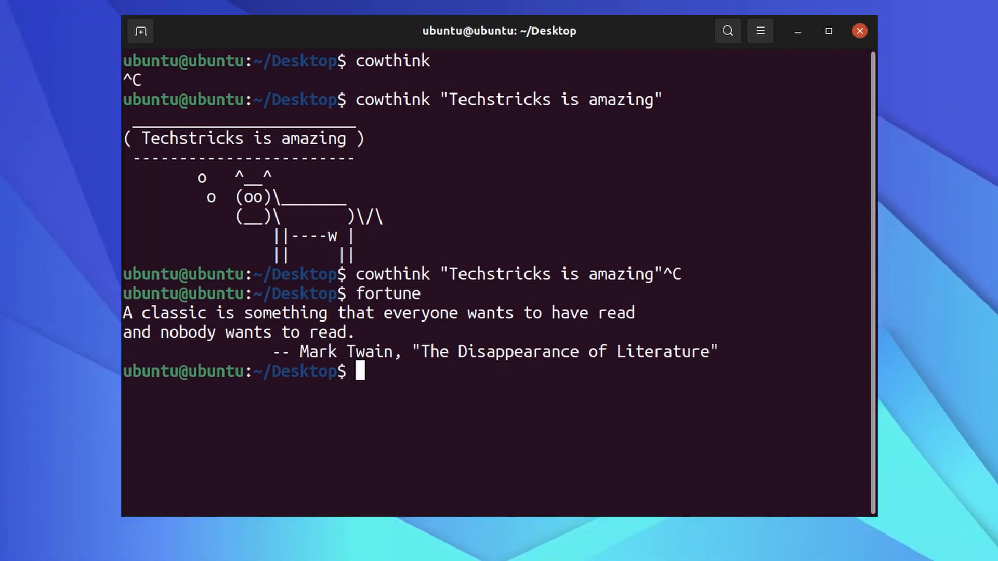
Print a fortune, pipe a fortune into cowsay, then clear the screen
text(fortune)
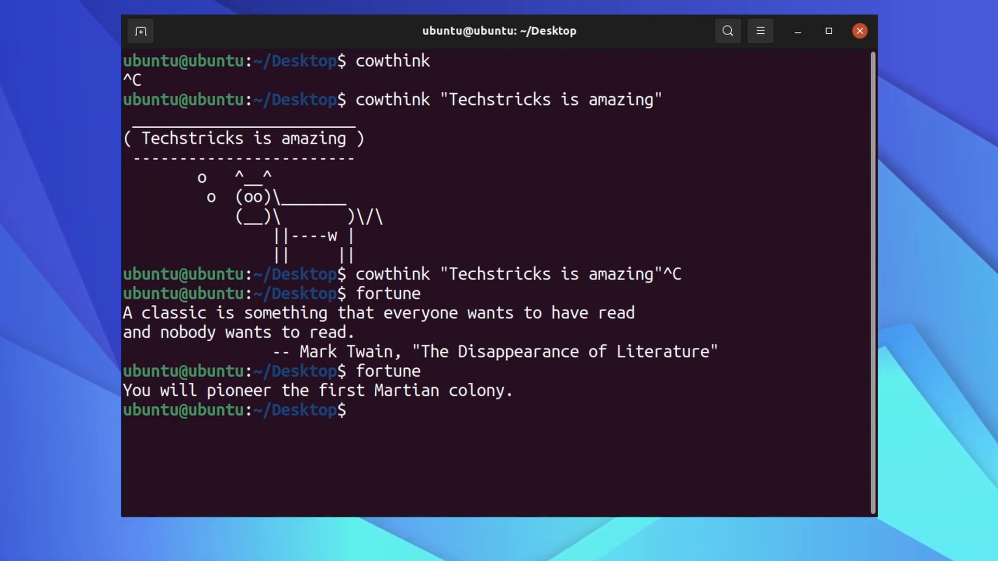
text(frop)
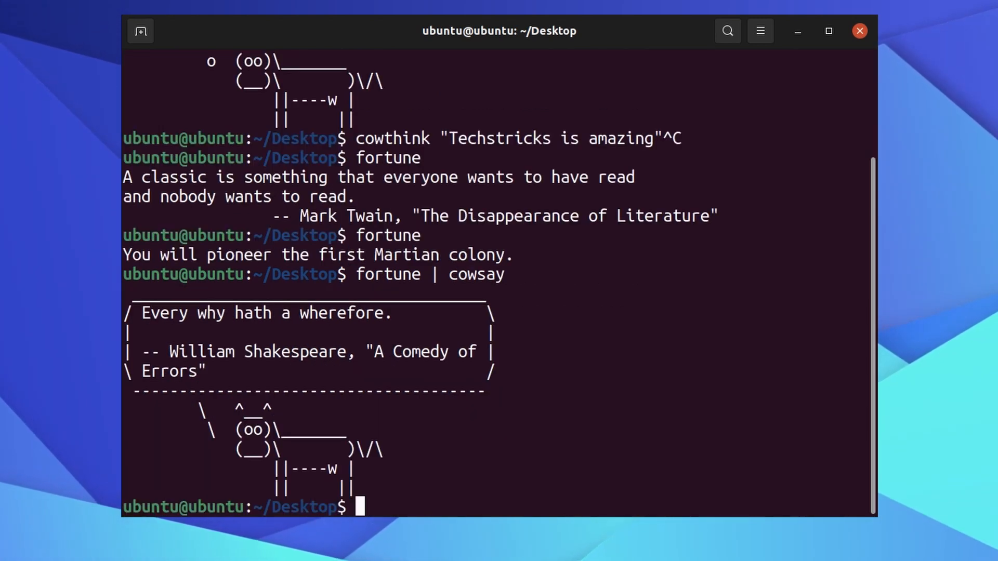
text(clew)
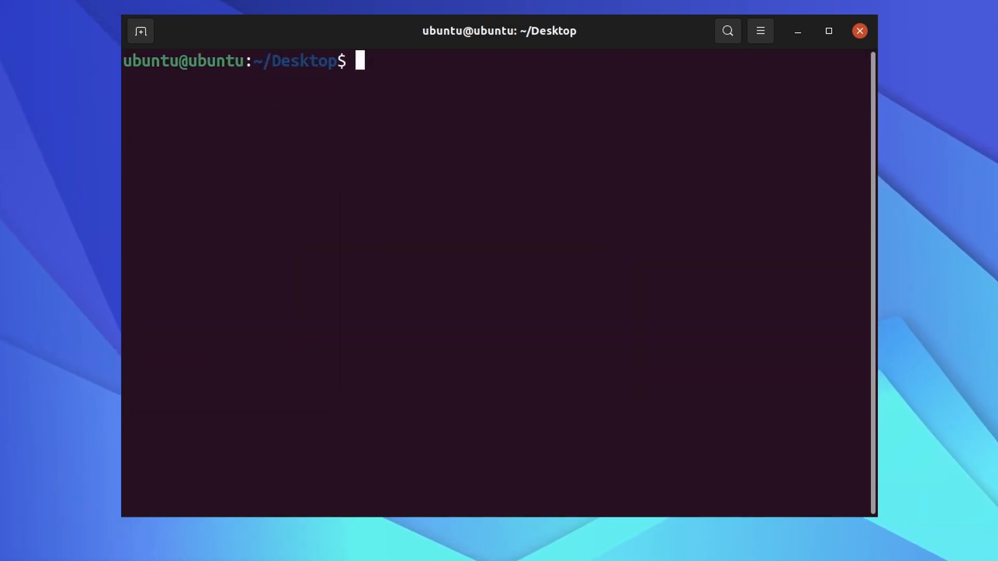
Install the missing cmatrix with the suggested sudo apt install cmatrix, then run cmatrix again
text(c)
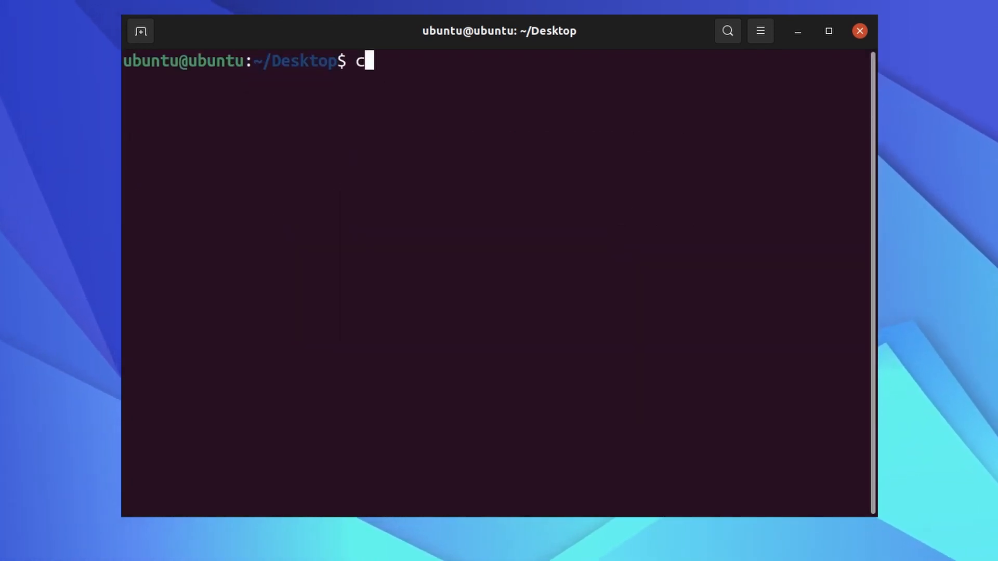
text(matrix)
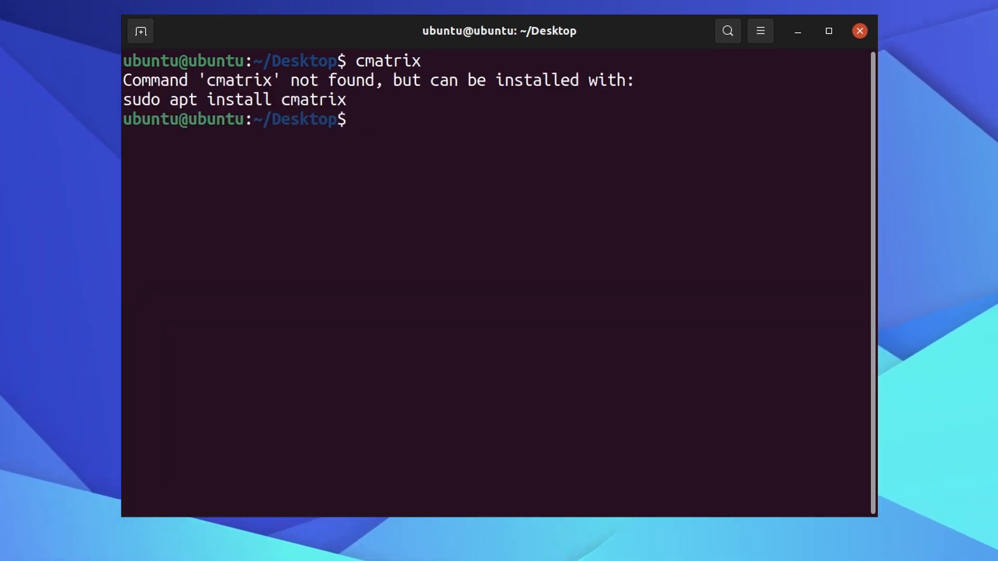
double_click(235, 100)
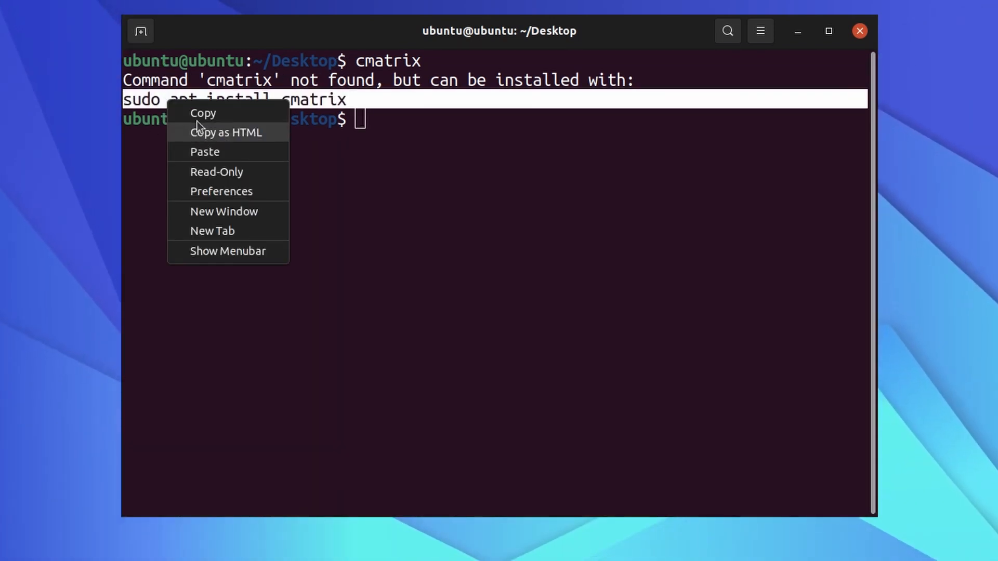
click(205, 151)
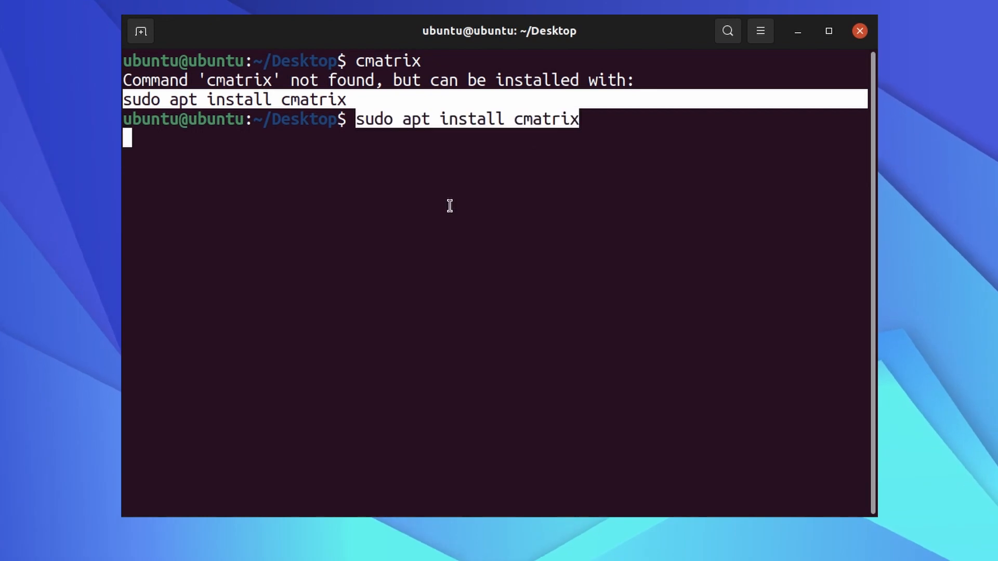
key(Return)
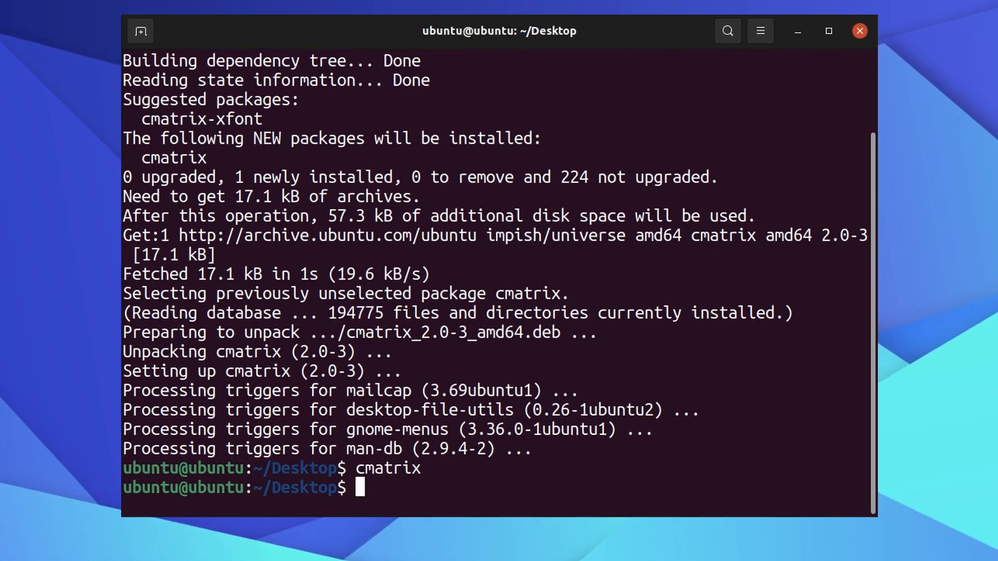
Run sl to draw the ASCII steam train, then run sl again with an option
text(s)
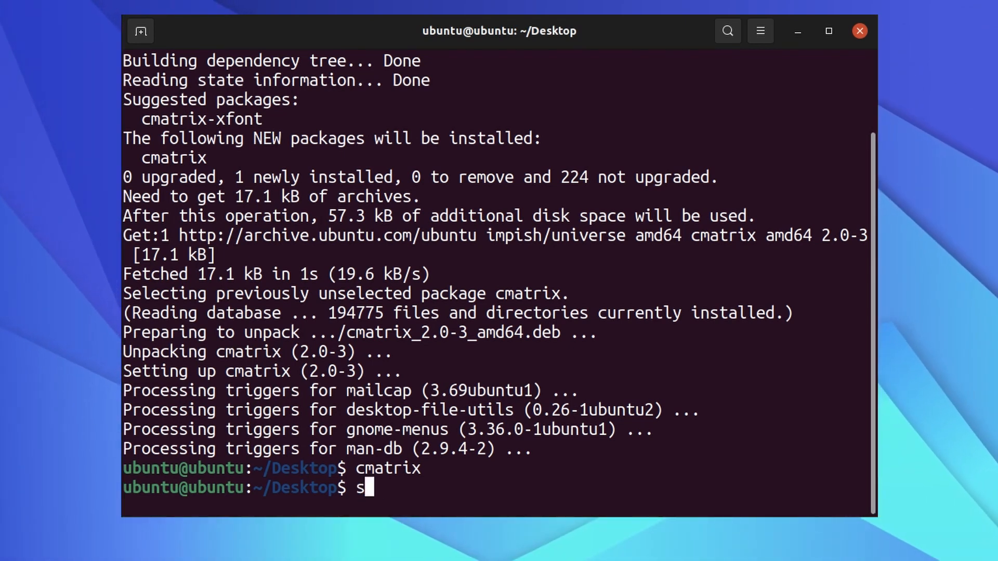
text(l)
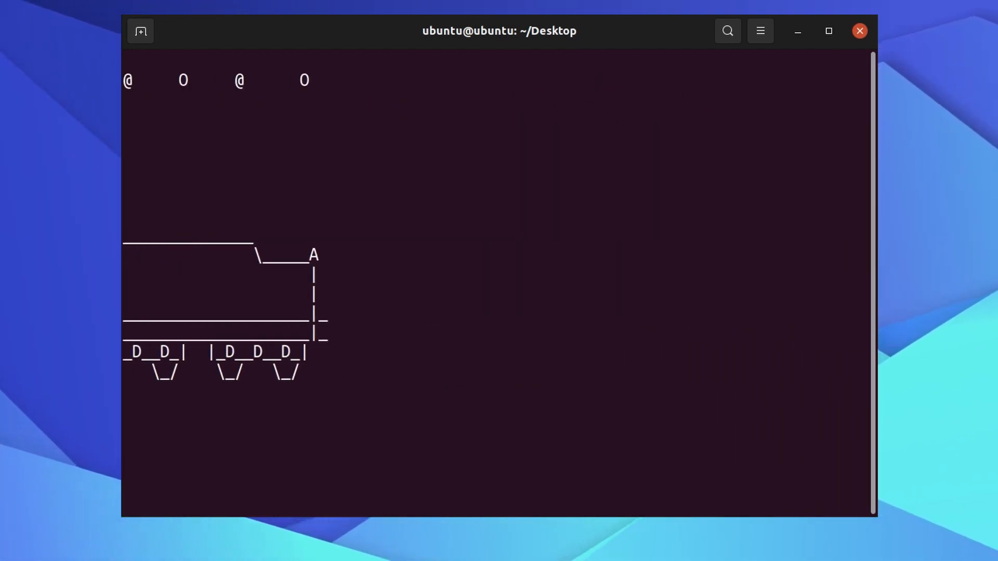
text(sl)
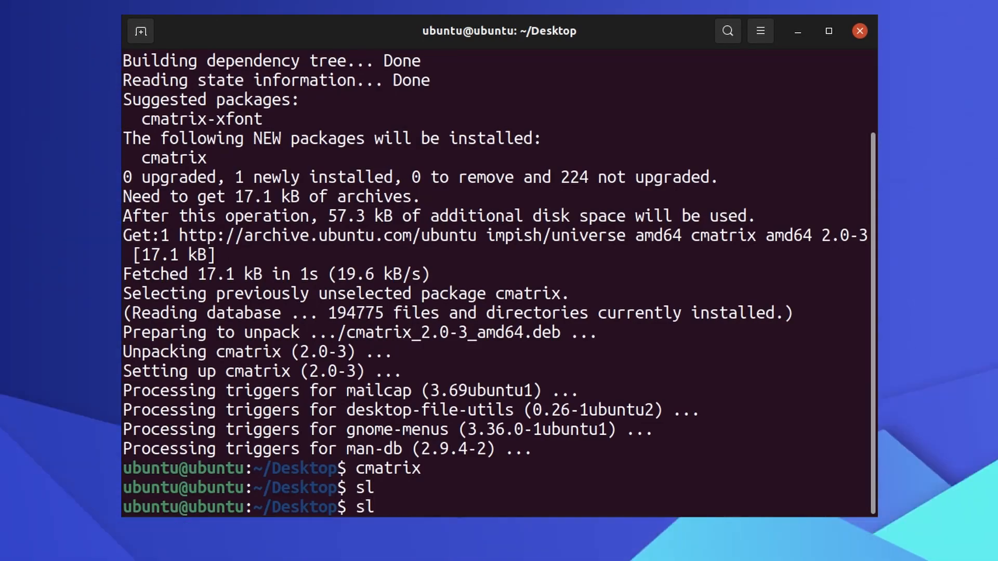
text(-)
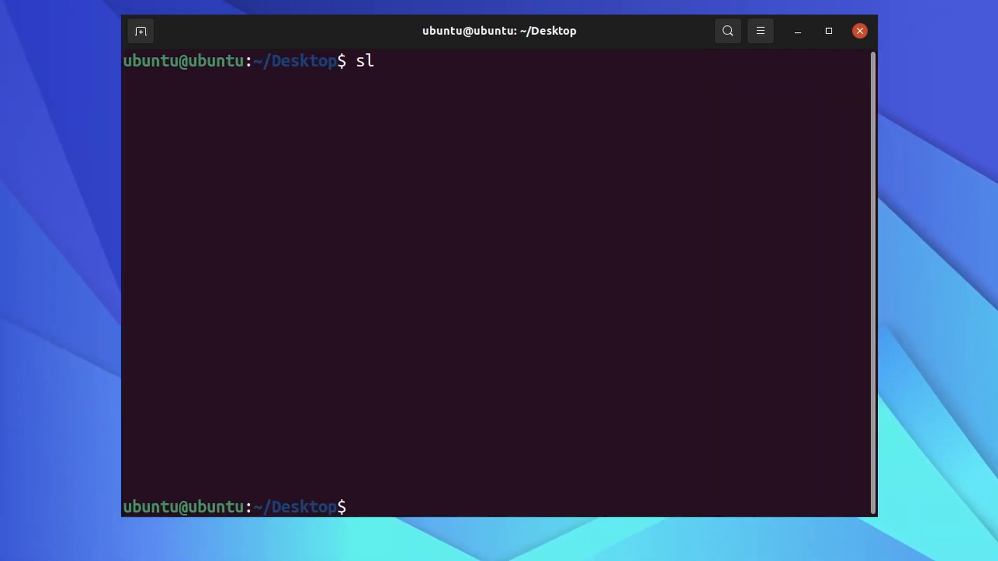
Launch aafire and close its aa for X fire animation window
text(aafire)
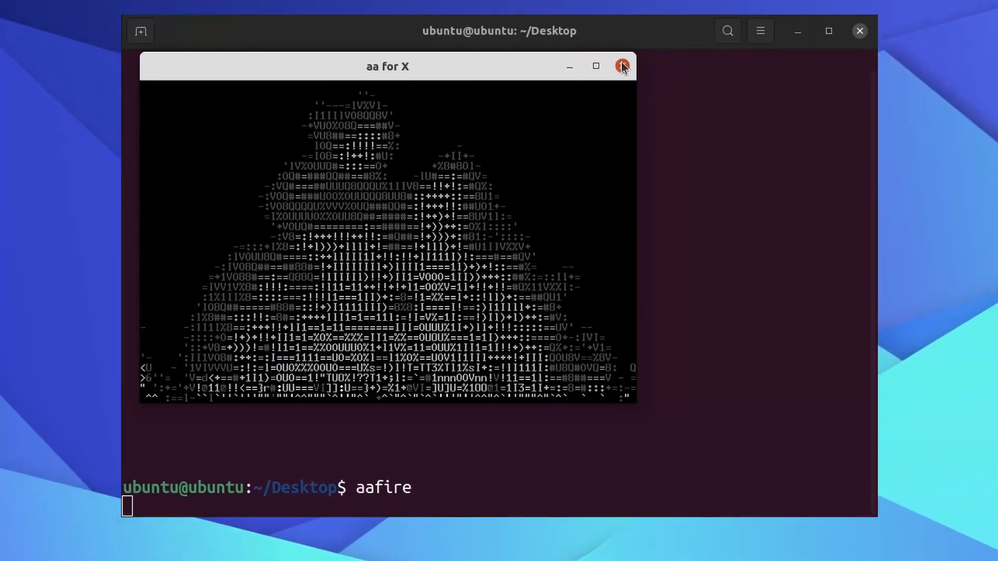
click(622, 66)
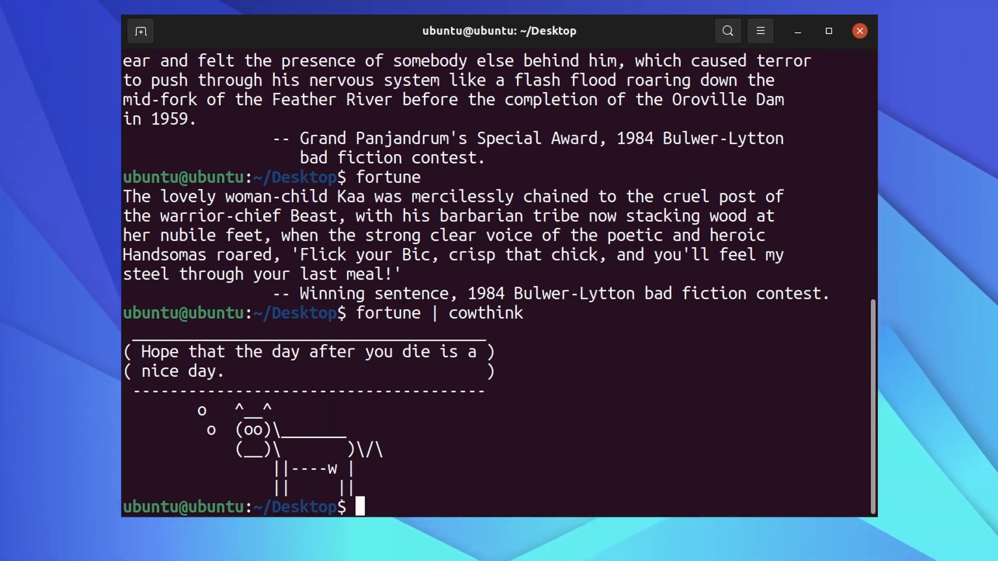
Run and stop oneko and oneko -dog, then open xeyes
text(oneko)
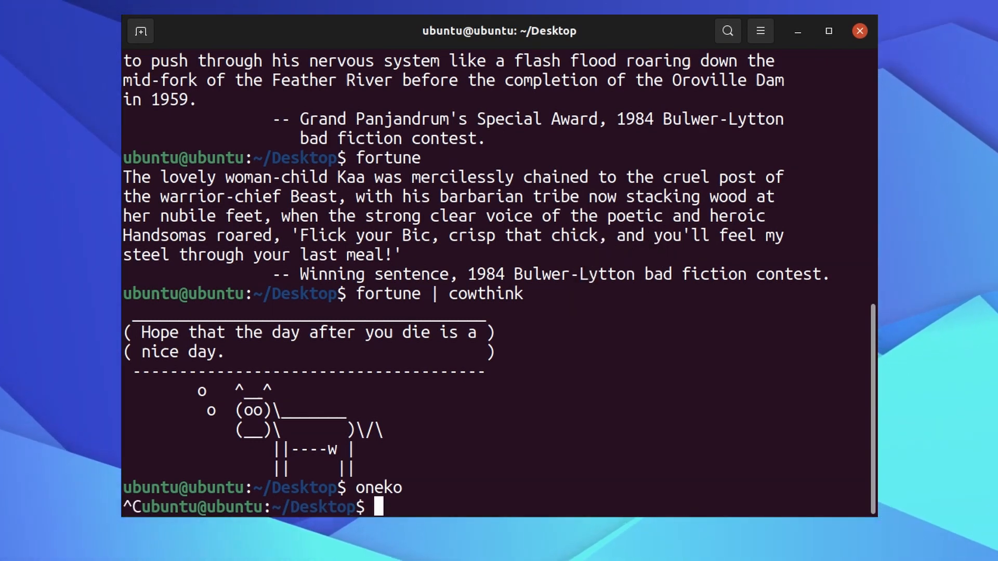
text(oneko -di)
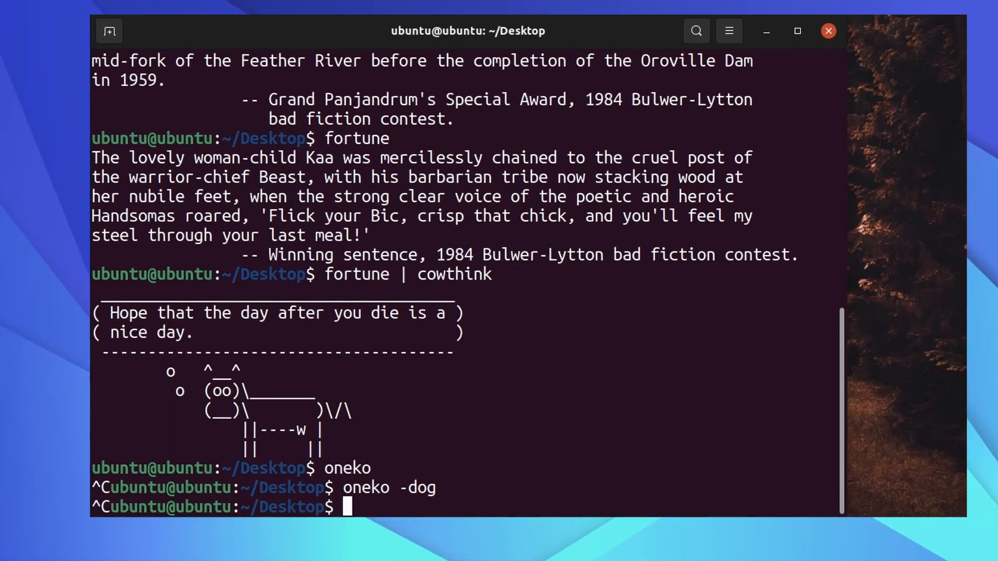
text(xeyes)
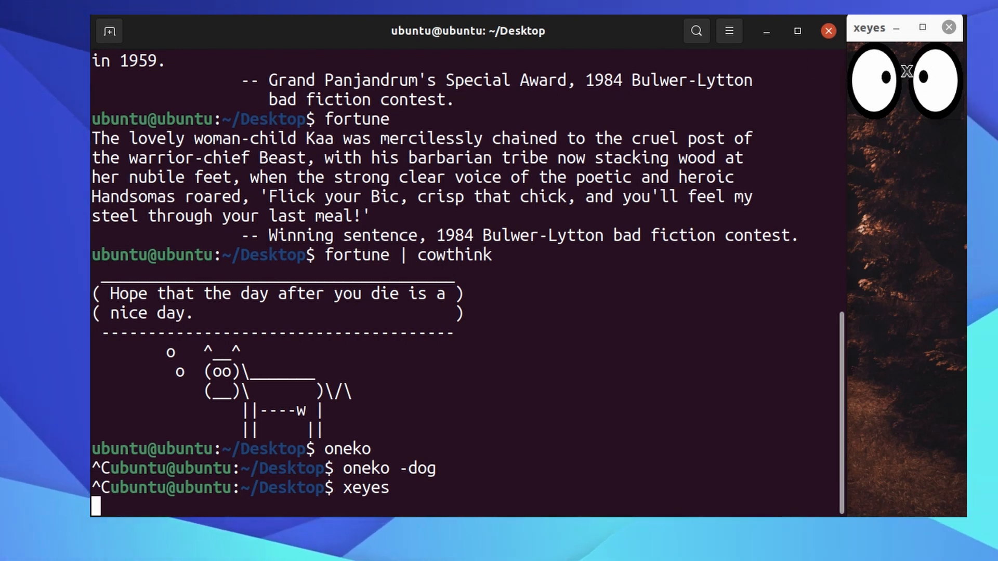
mouse_move(706, 261)
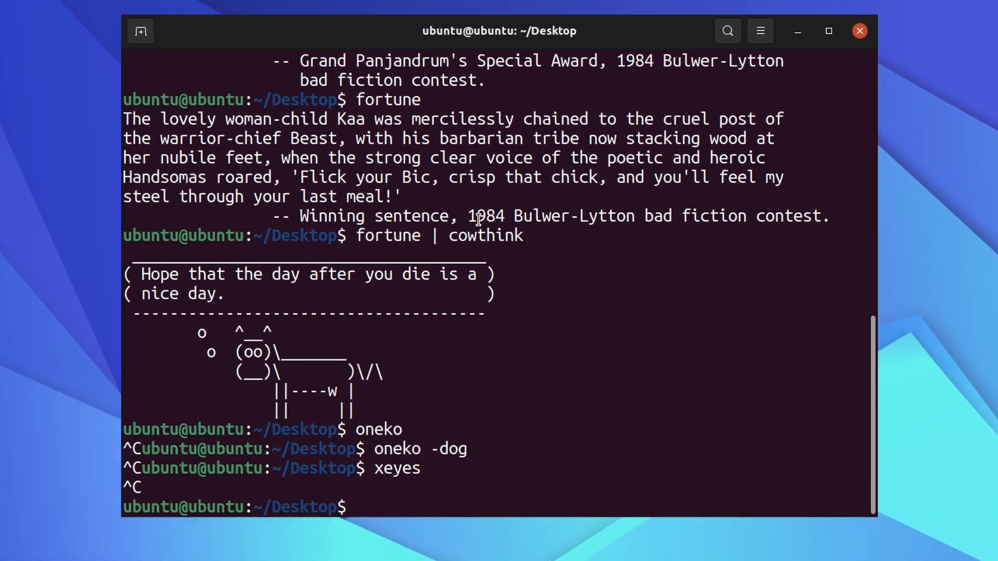
Stop xeyes and have espeak say "Techstricks is amazing" aloud
text(speak)
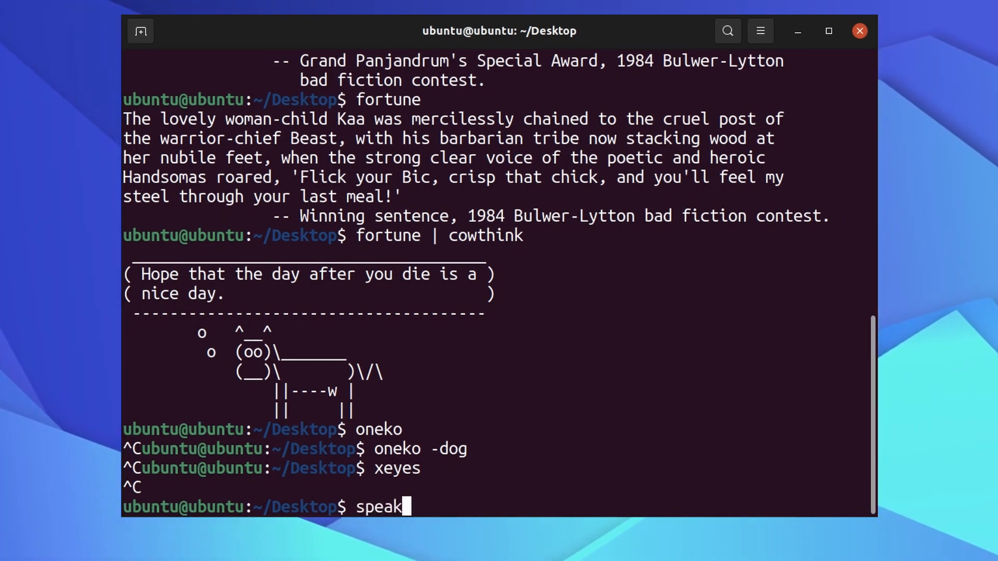
text(e)
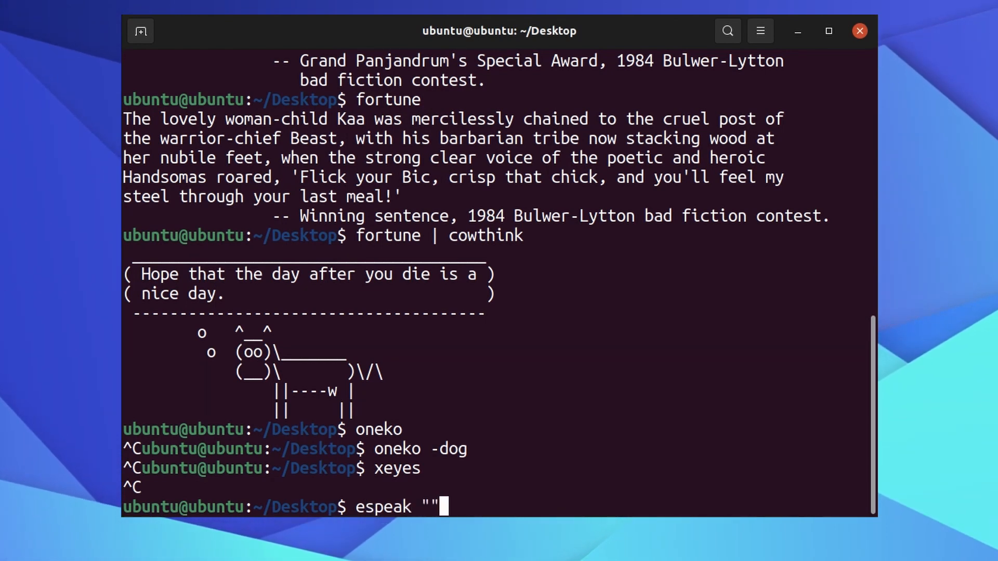
text(Techstrick)
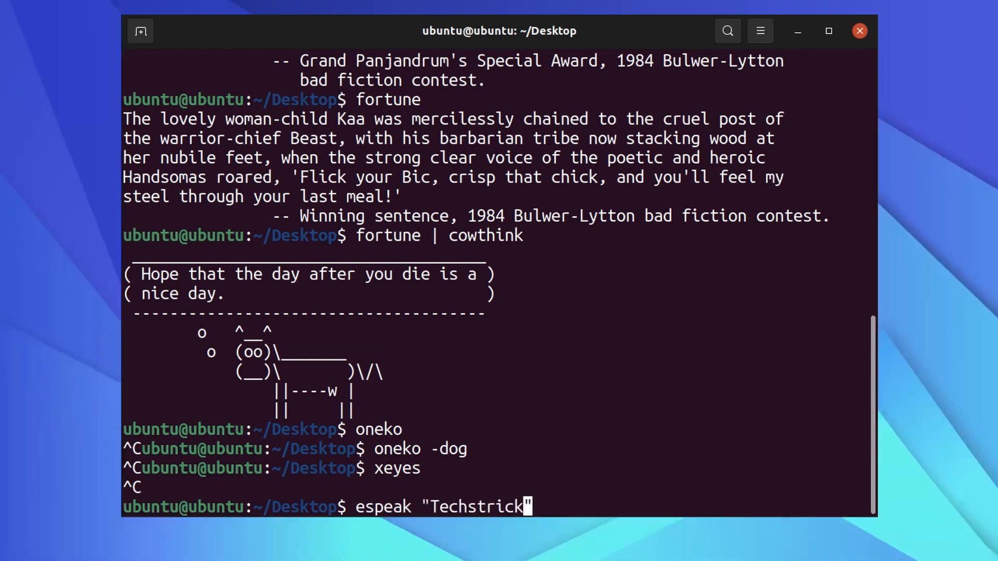
text(s is amazing)
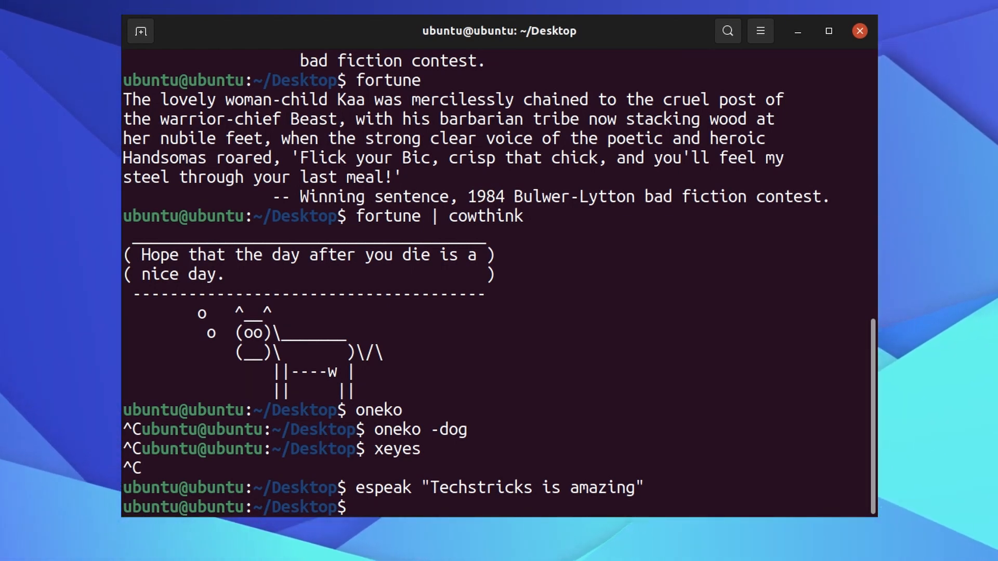
text(toile)
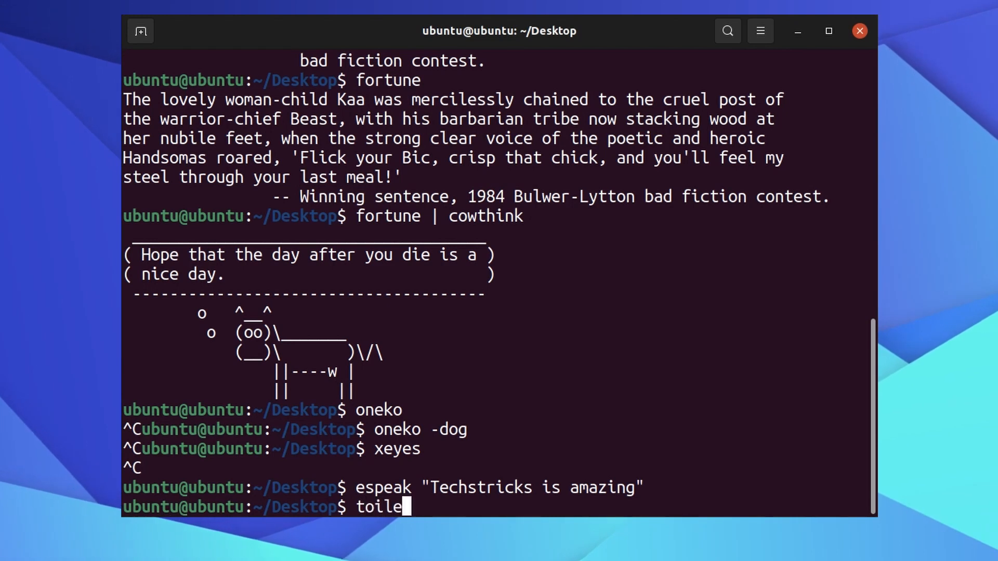
Render "Techstricks" as large ASCII lettering with toilet
text(t)
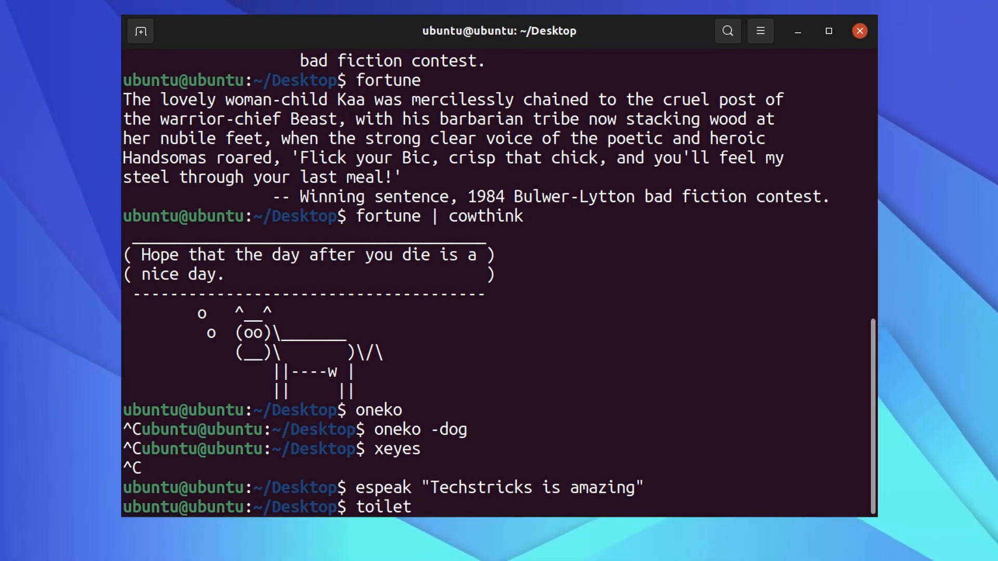
text("Techstricks)
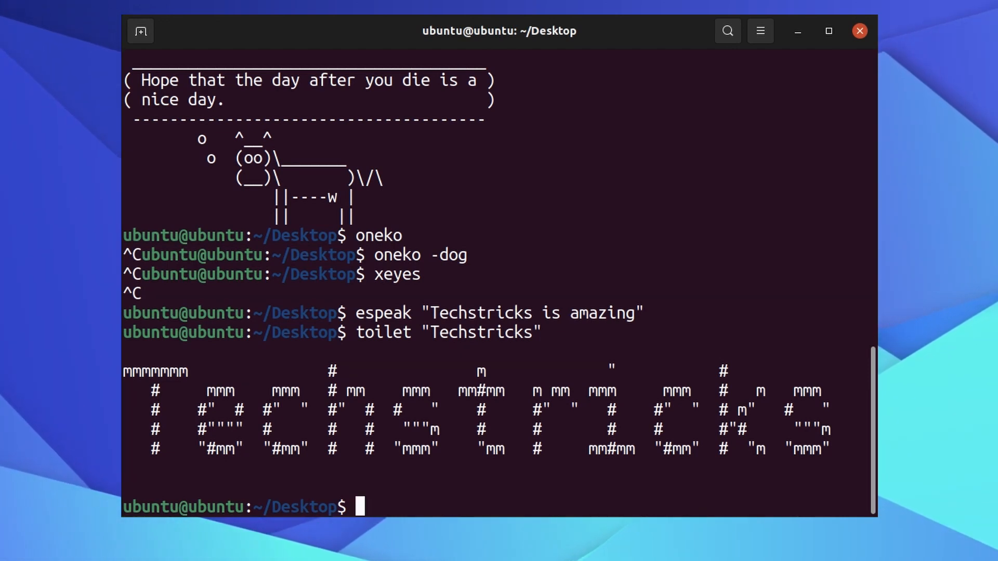
text(bamer)
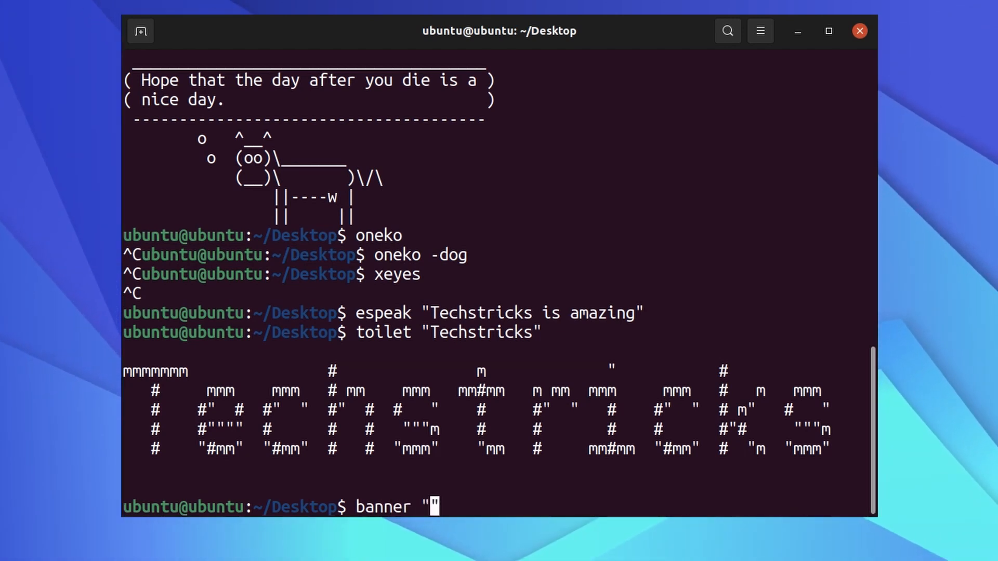
Try banner "techstricks", then attempt apt install sysvbanner without sudo
text(techstricks)
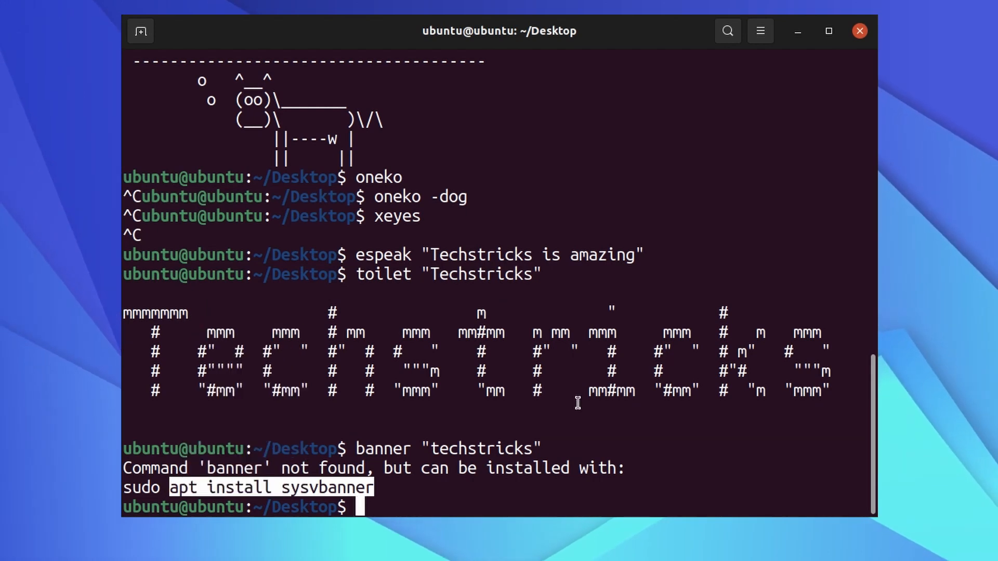
text(apt install sysvbanner)
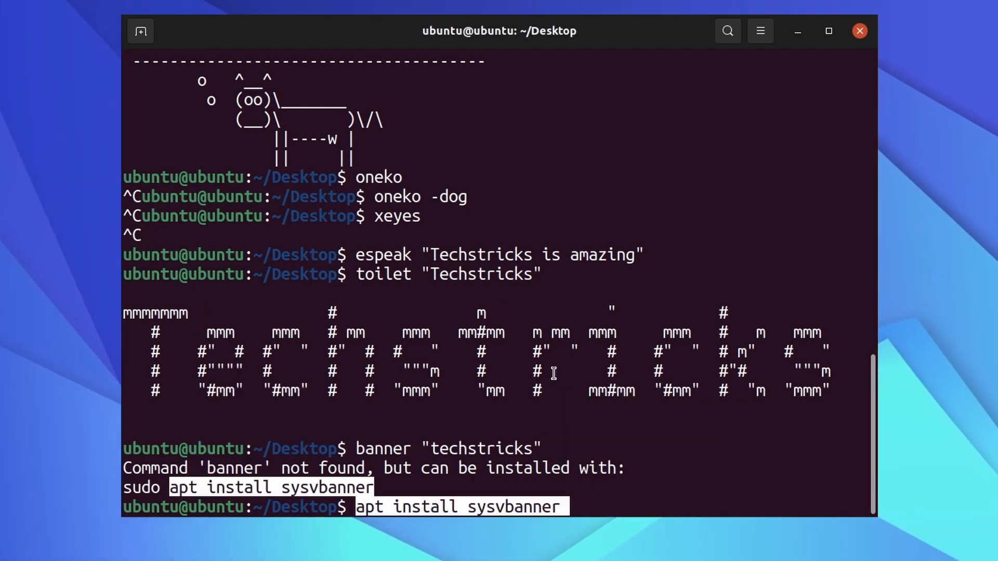
key(Return)
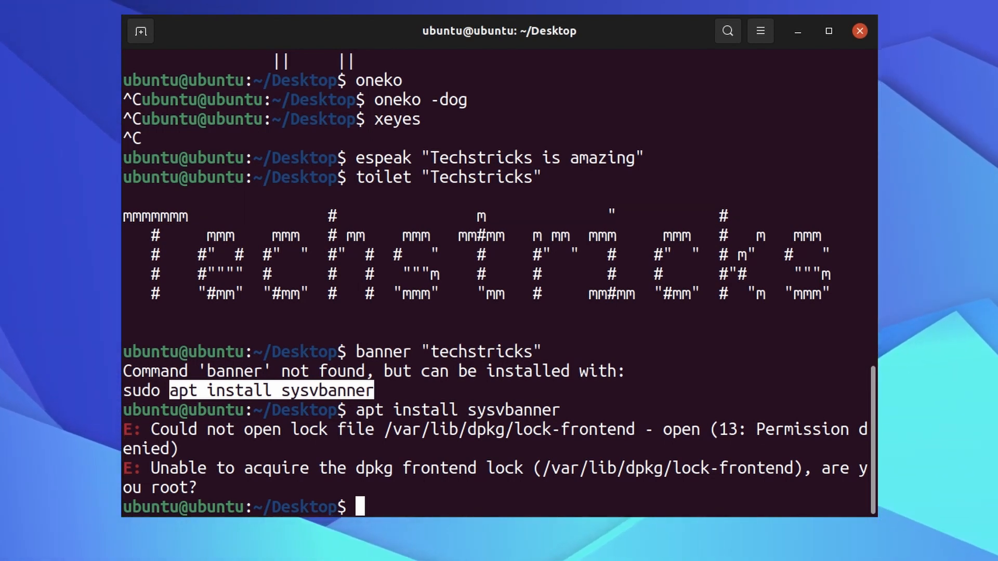
Install sysvbanner with sudo !! after the permission-denied error
text(sudo)
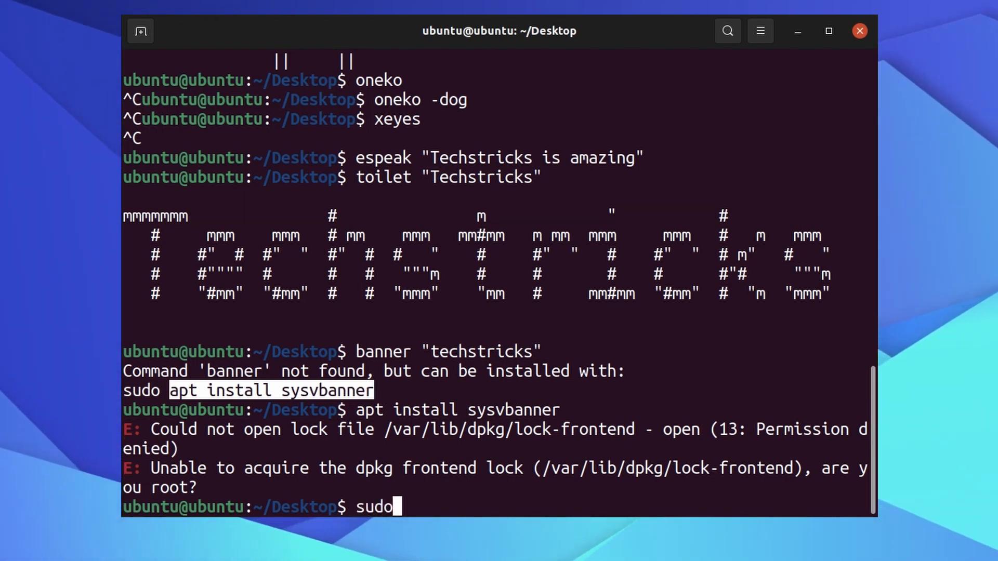
text(!!)
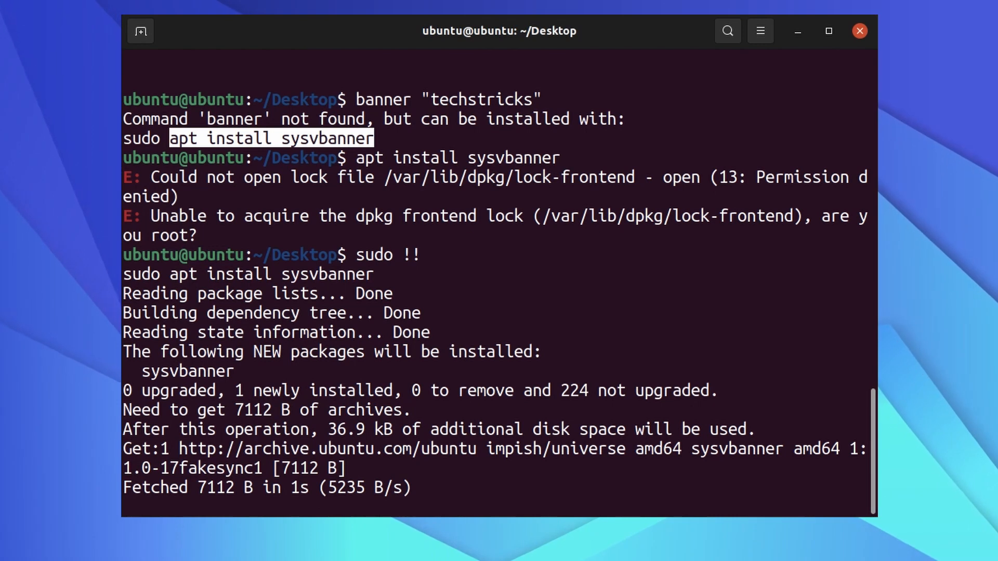
scroll(down, 3)
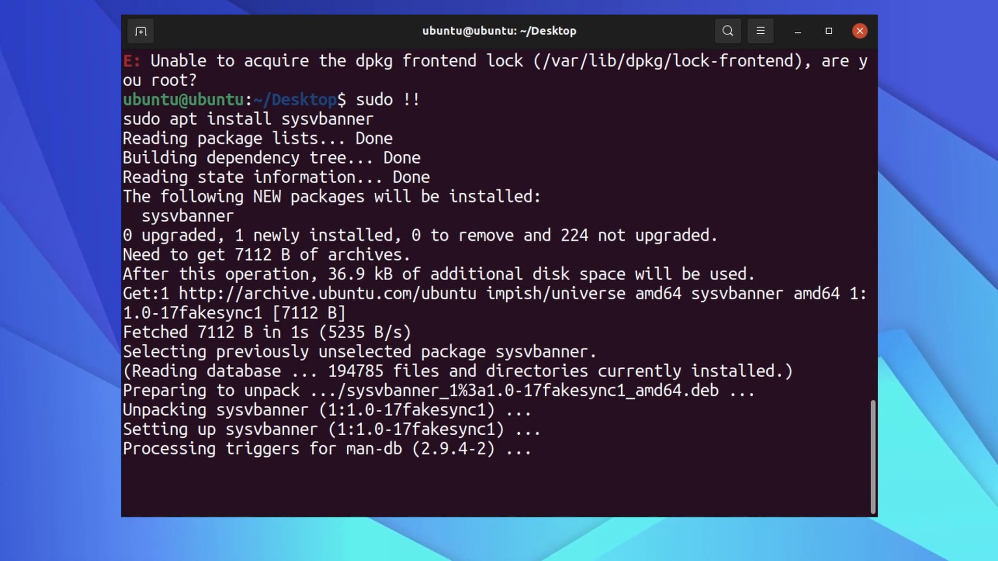
text(apt install sysvbanner)
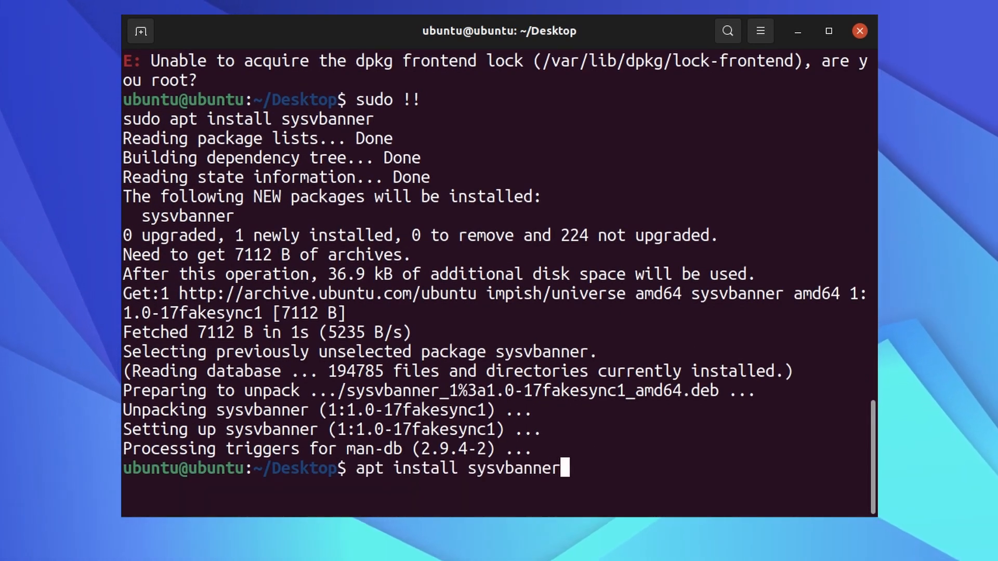